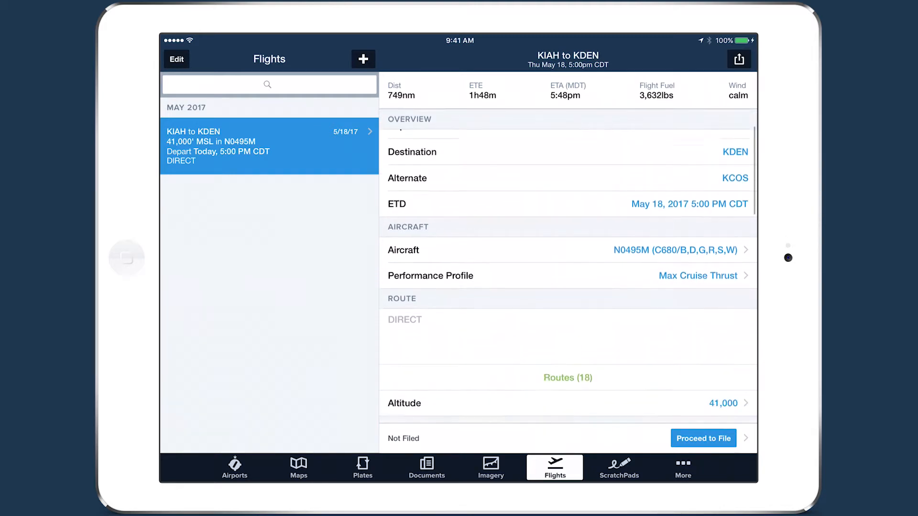
# Step: Review the advised routes and map for KIAH–KDEN, then send the plan to Flights
pyautogui.click(566, 377)
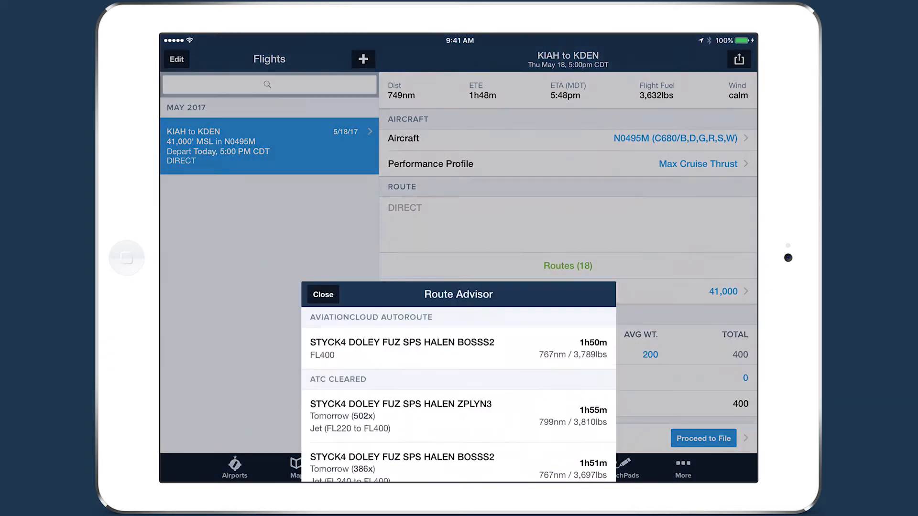
pyautogui.scroll(-3)
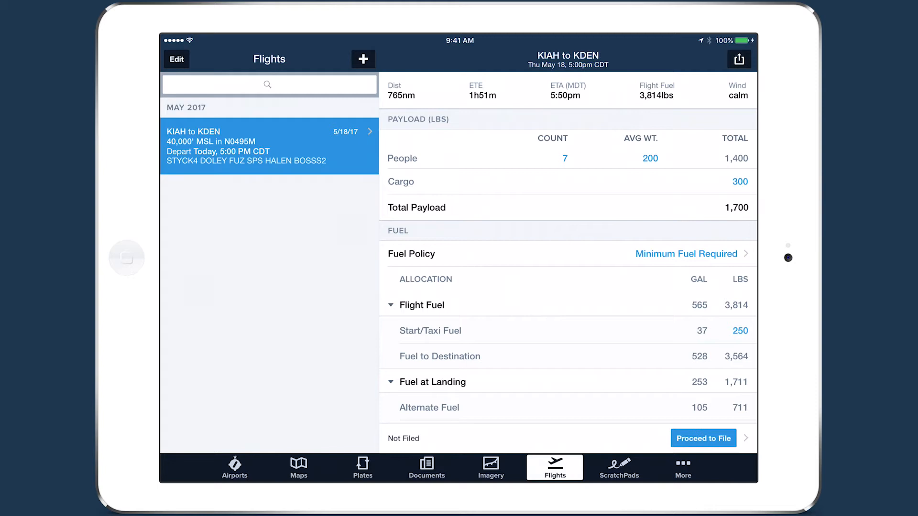
pyautogui.scroll(-3)
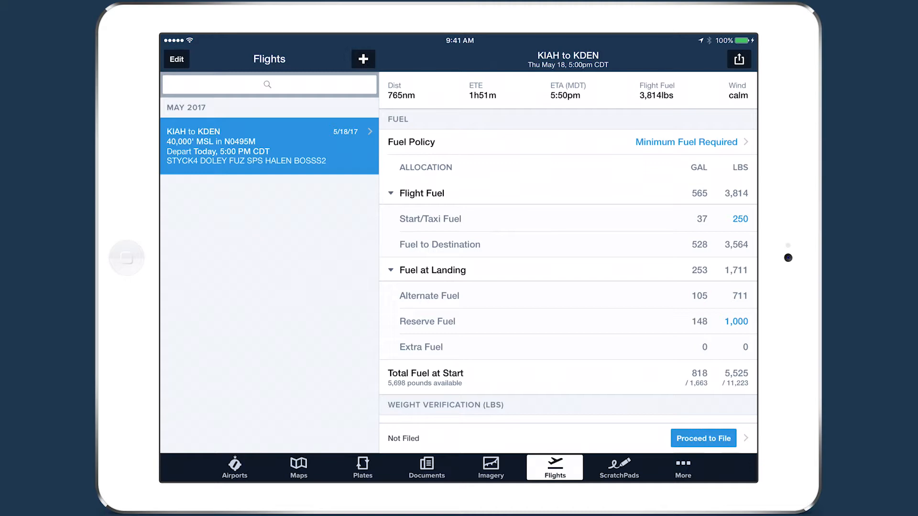
pyautogui.click(299, 467)
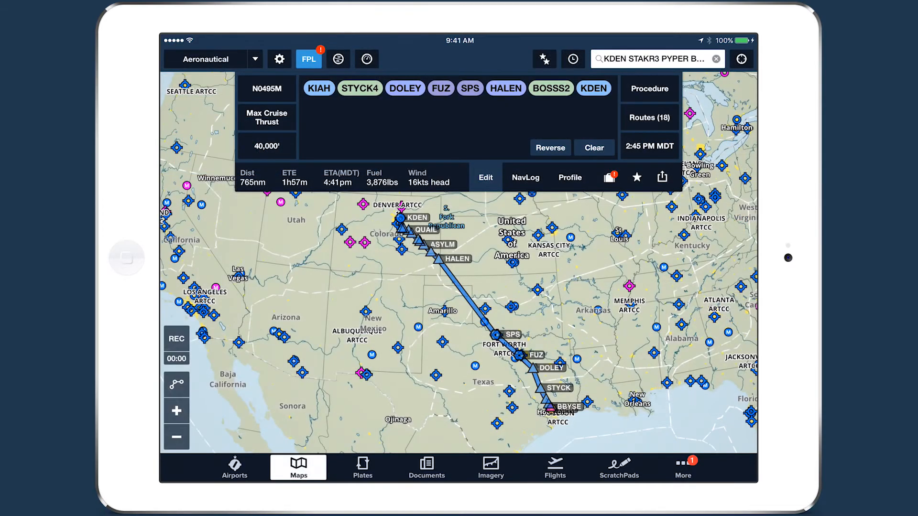
pyautogui.click(661, 177)
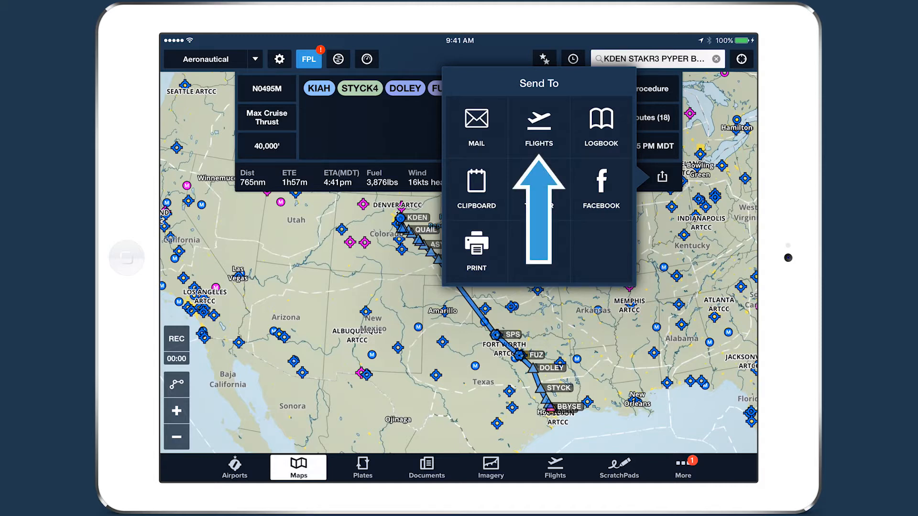
pyautogui.click(537, 126)
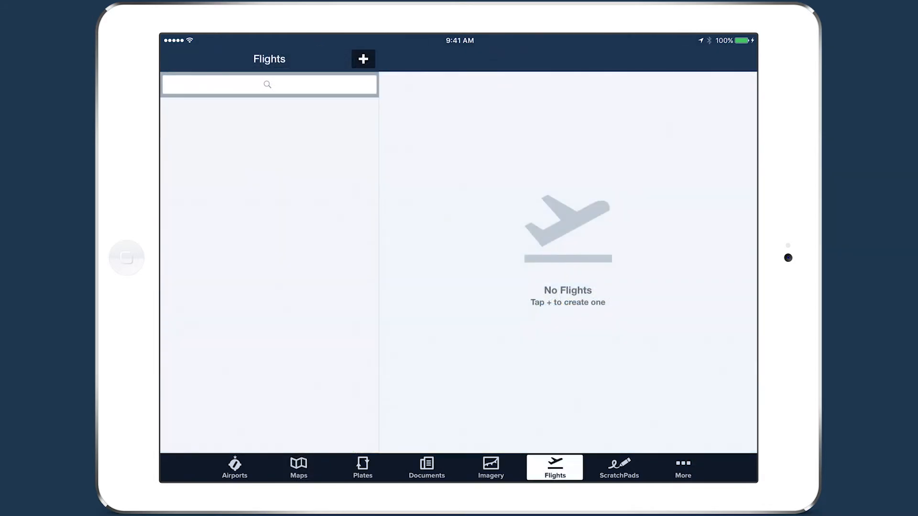
# Step: Add a new flight from KIAH to KDEN with a 5:00 PM ETD on May 18, 2017
pyautogui.click(362, 58)
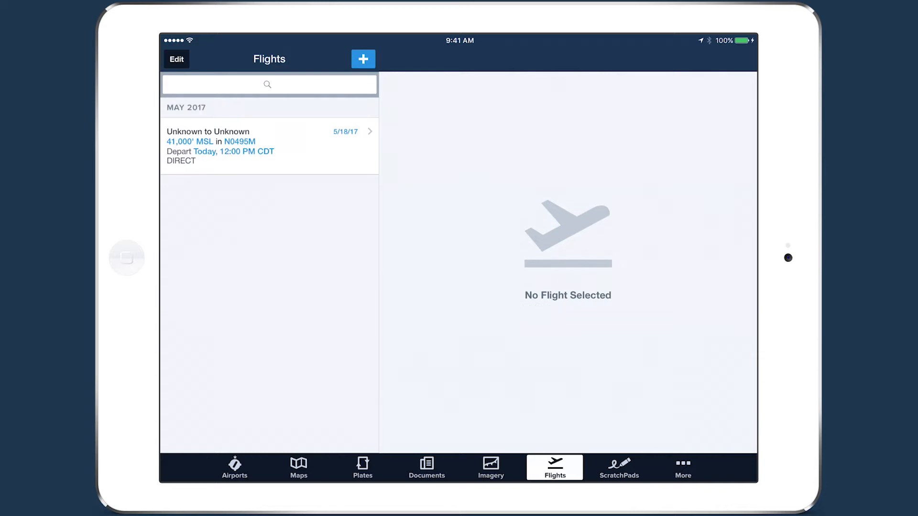
pyautogui.click(269, 145)
pyautogui.write('KIAH')
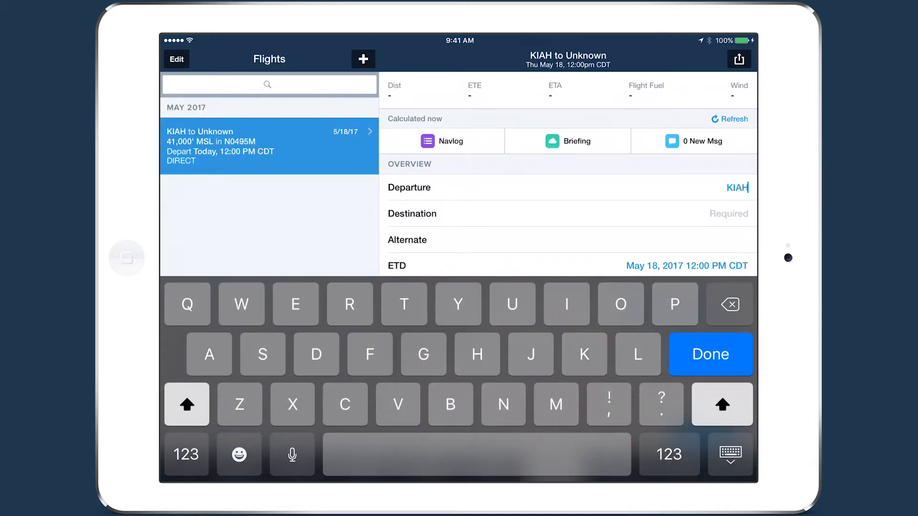
pyautogui.write('KDEN')
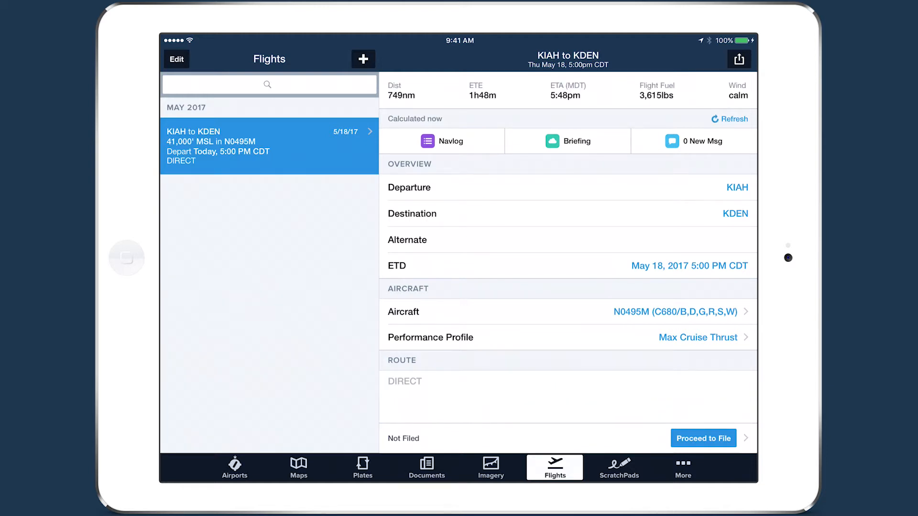
# Step: Recalculate the KIAH–KDEN estimates (2h11m, 3,041 lbs, 1kt headwind) and select the Alternate field
pyautogui.click(679, 312)
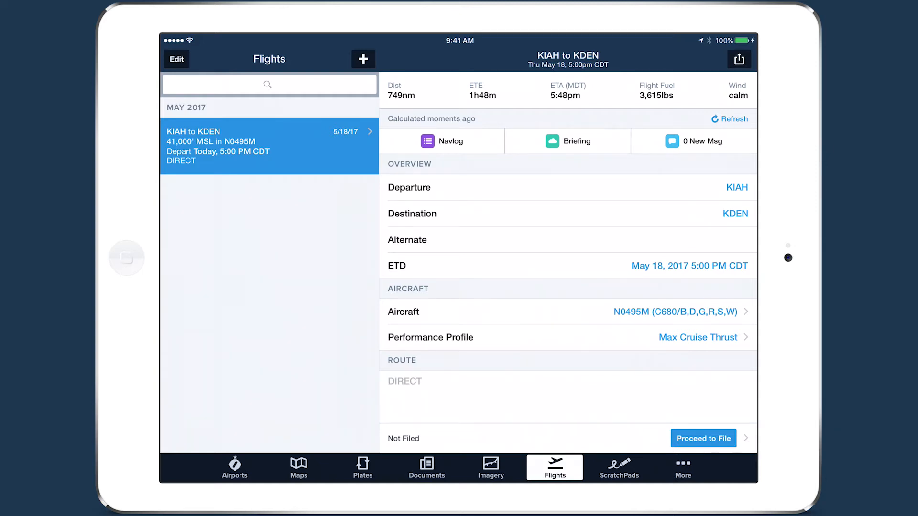
pyautogui.click(696, 338)
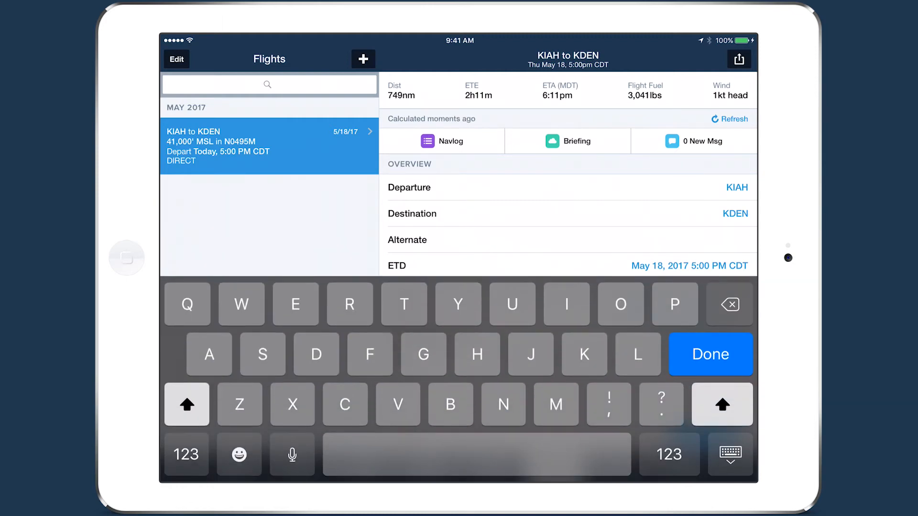
# Step: Set KCOS as the alternate and recalculate for Max Range Cruise (2h10m, 3,084 lbs fuel)
pyautogui.write('KCOS')
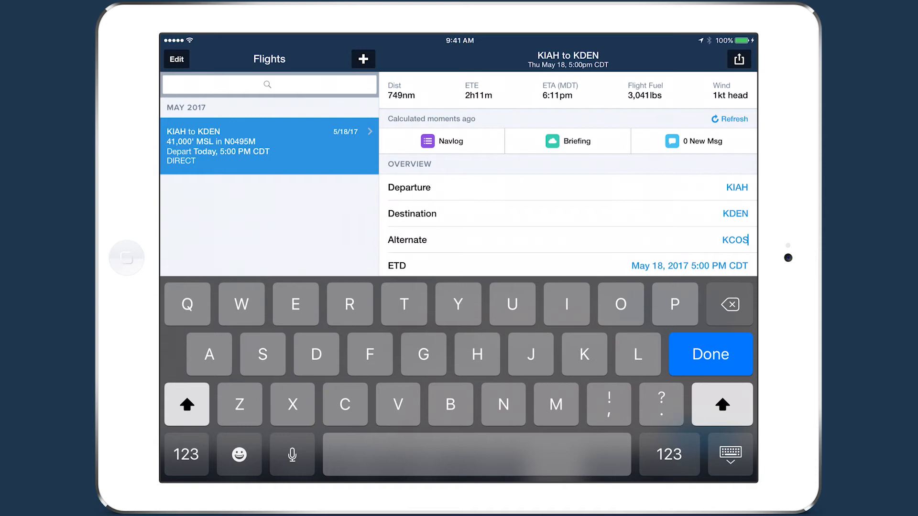
pyautogui.click(710, 354)
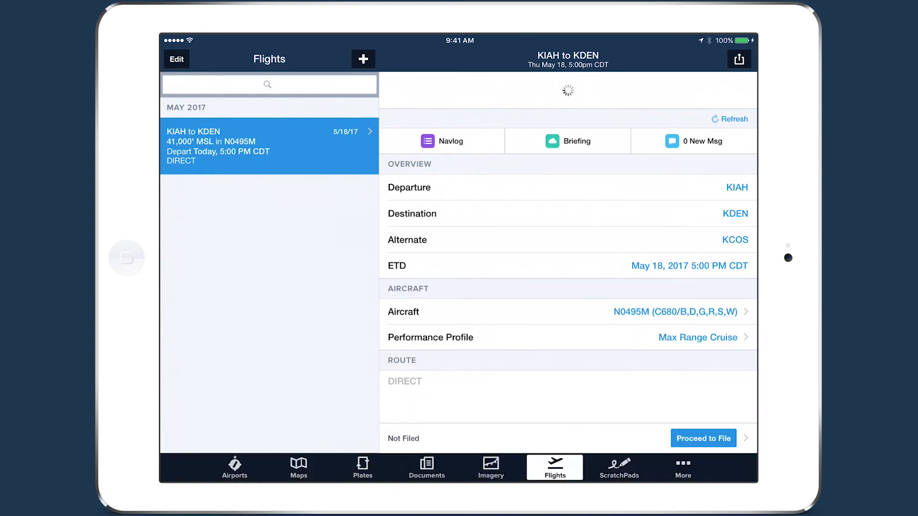
pyautogui.click(730, 118)
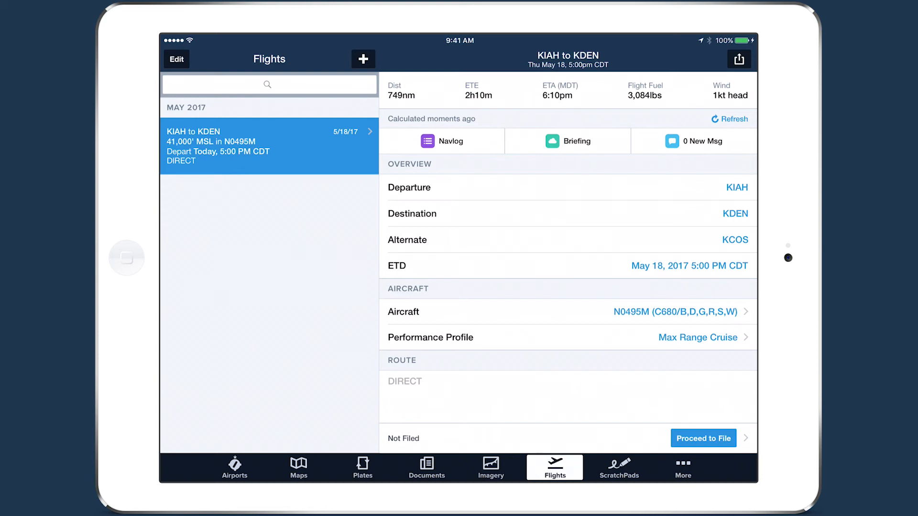
# Step: Refresh the results and show the Performance Profile list with Max Range Cruise checked
pyautogui.click(729, 119)
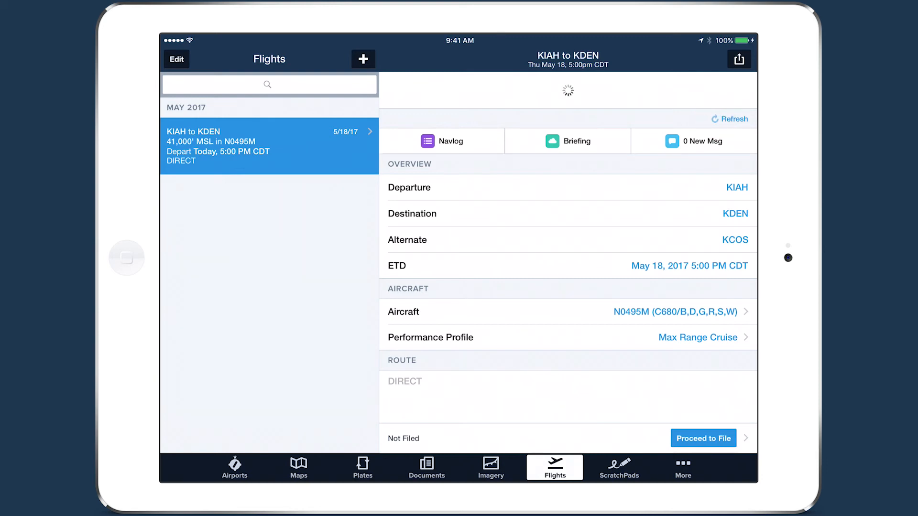
pyautogui.click(729, 119)
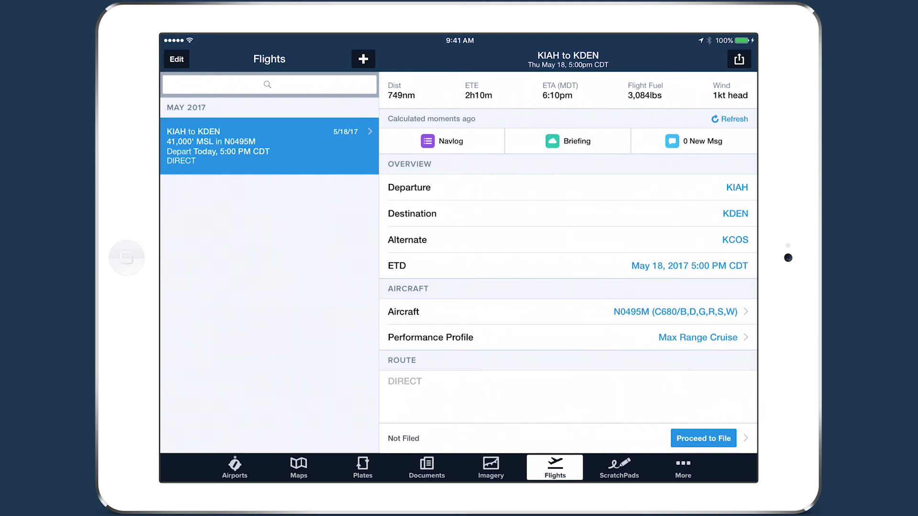
pyautogui.click(696, 337)
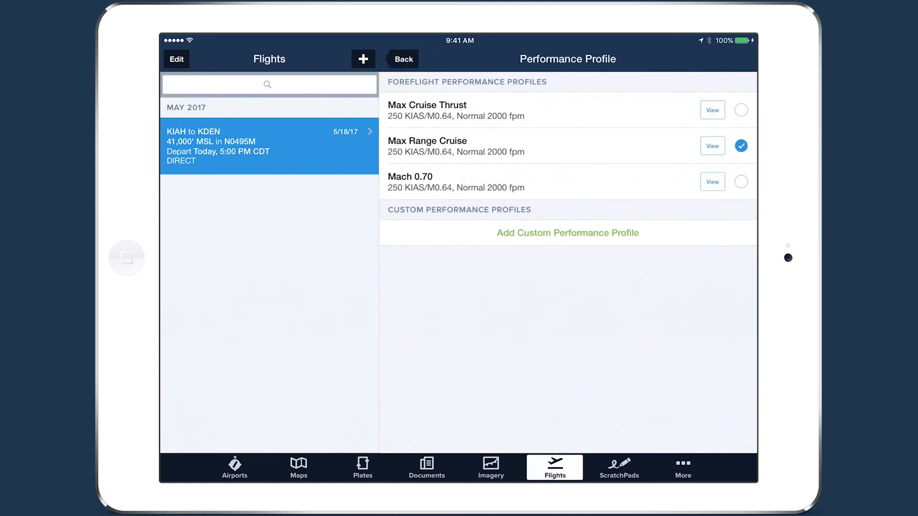